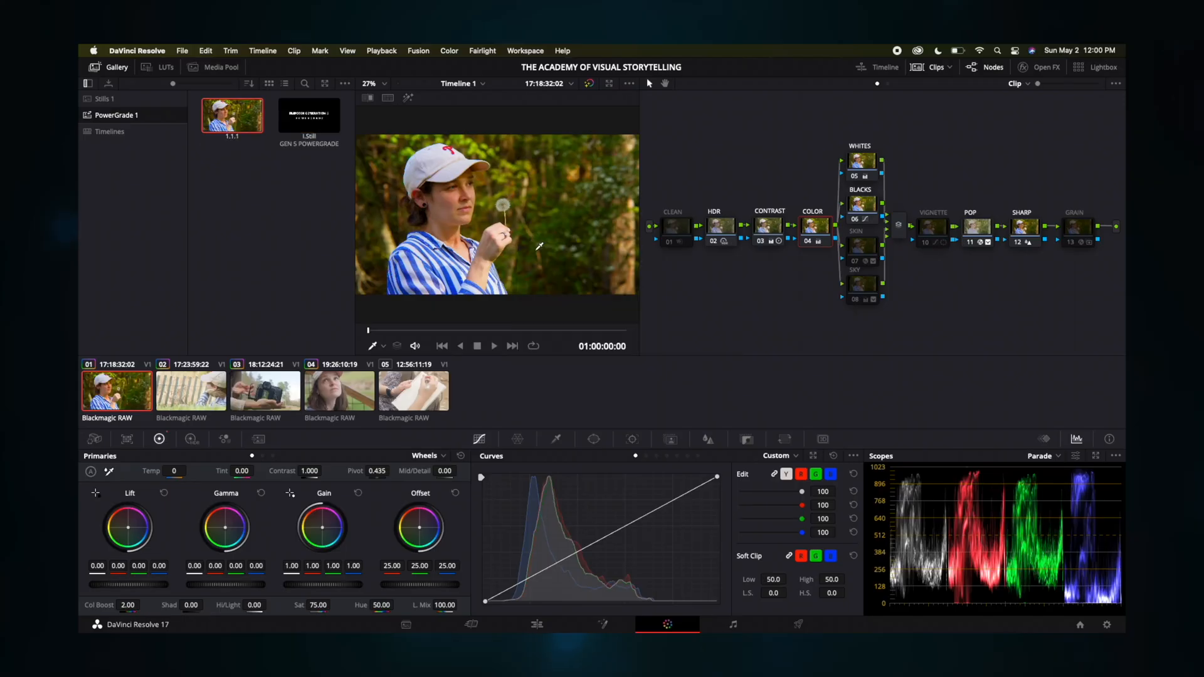
- Switch to the second clip, the fence shot, and right-click in the gallery
left_click(192, 391)
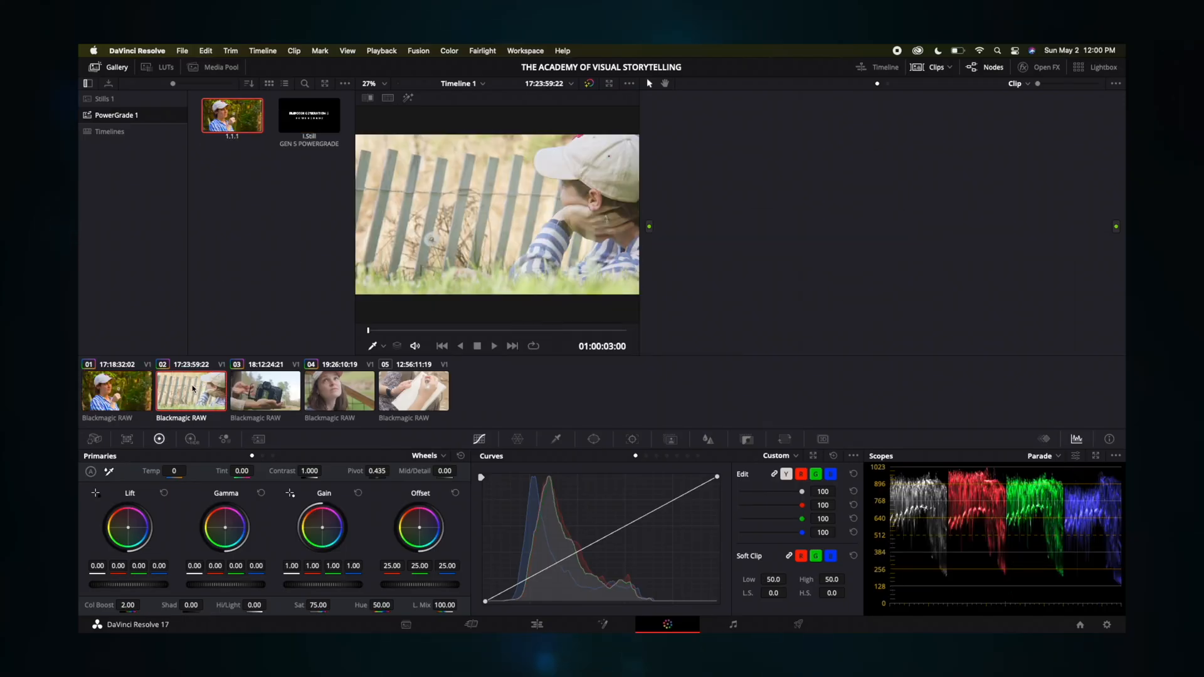
right_click(232, 116)
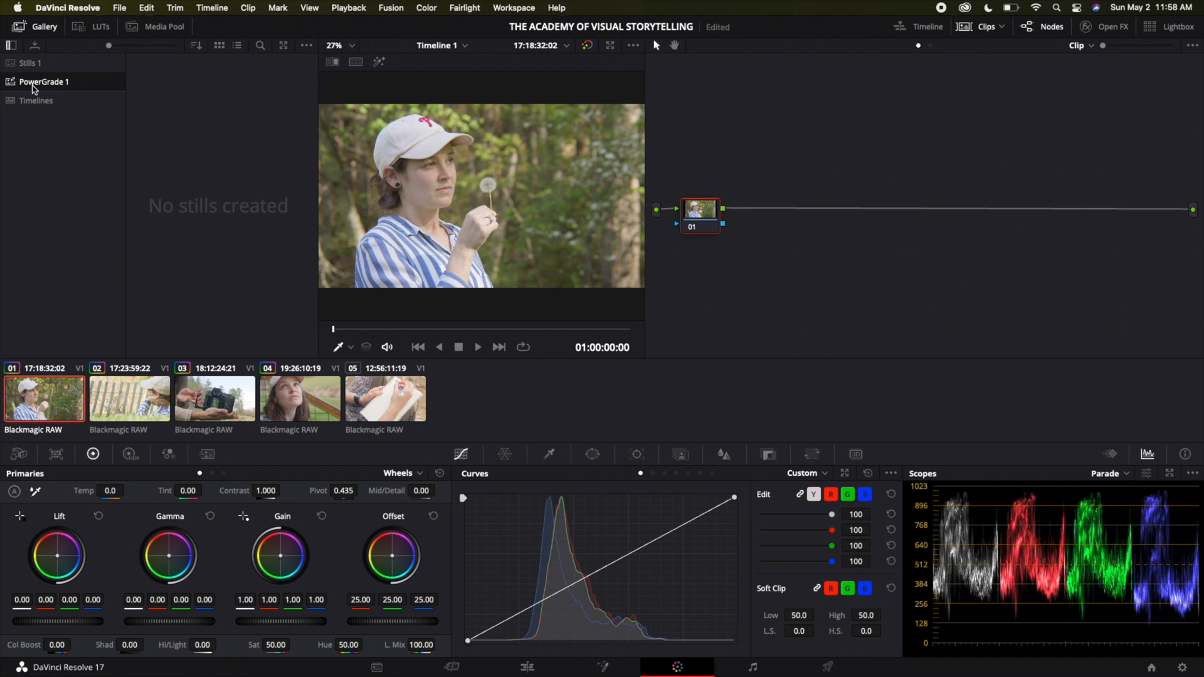
mouse_move(181, 141)
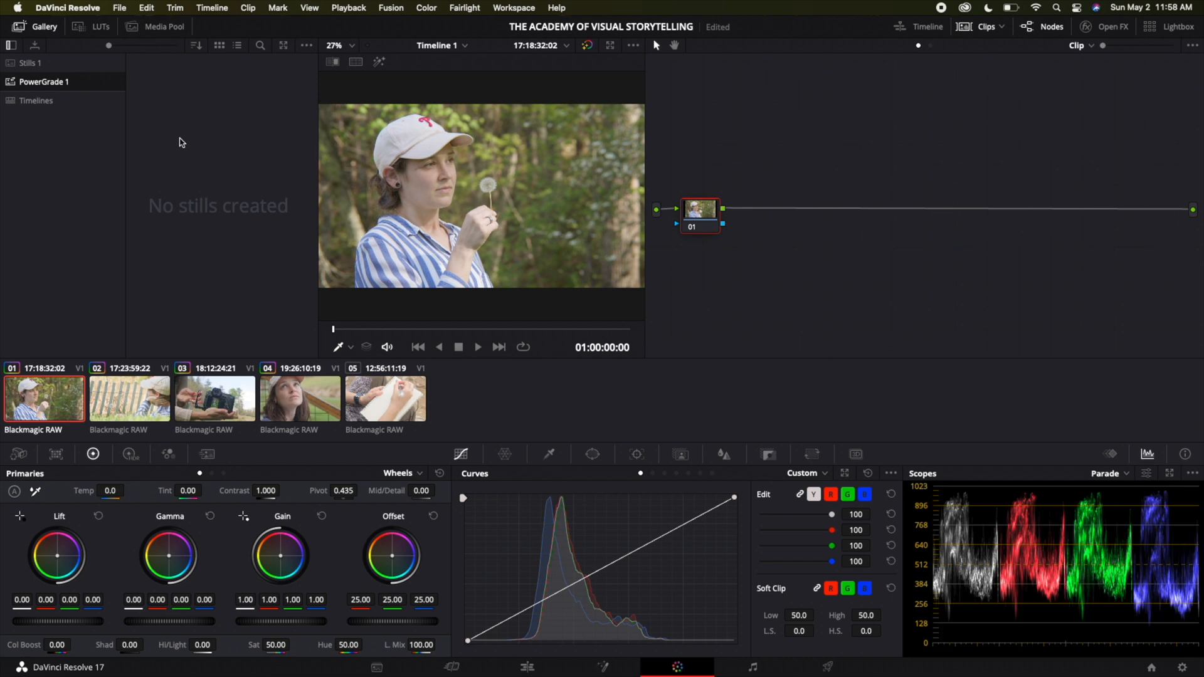
- Import the GEN 5 .drx power grade from the BMPCC6K folder into PowerGrade 1
right_click(181, 141)
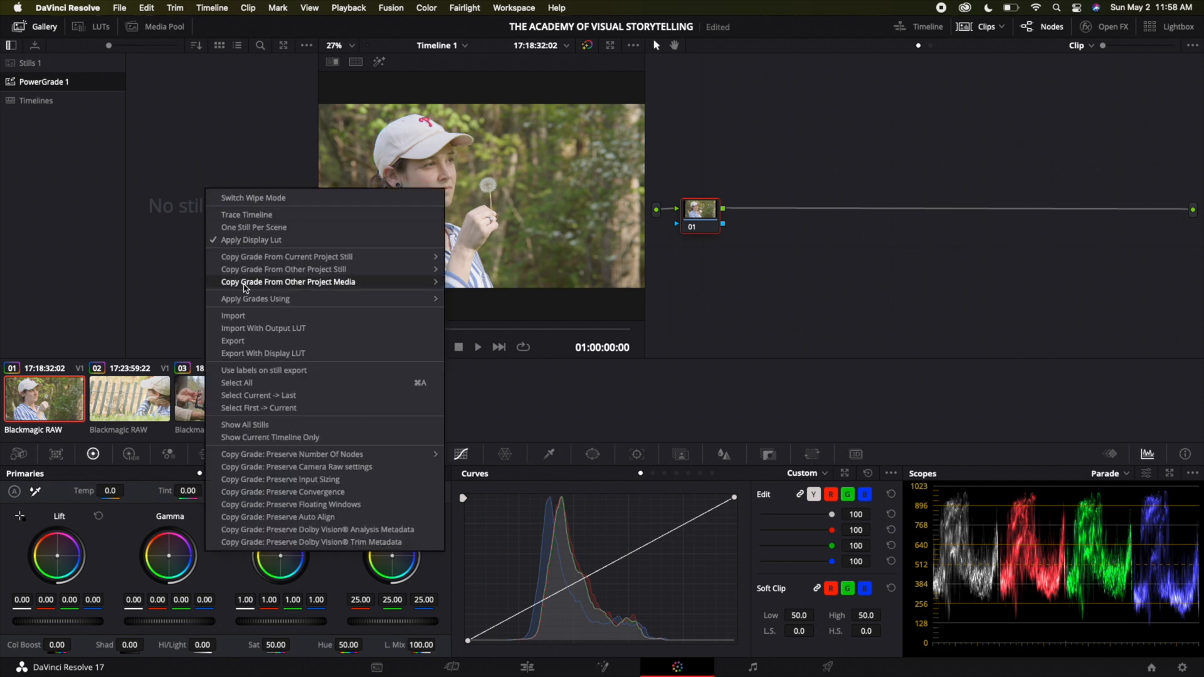
mouse_move(233, 315)
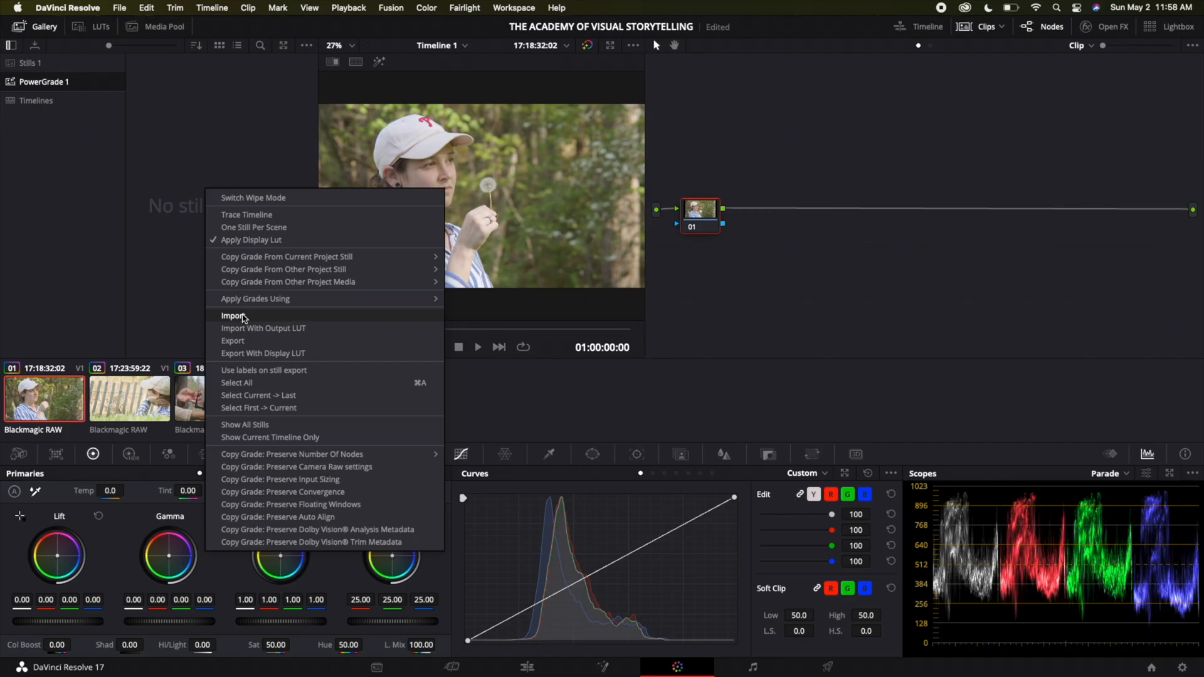
left_click(233, 315)
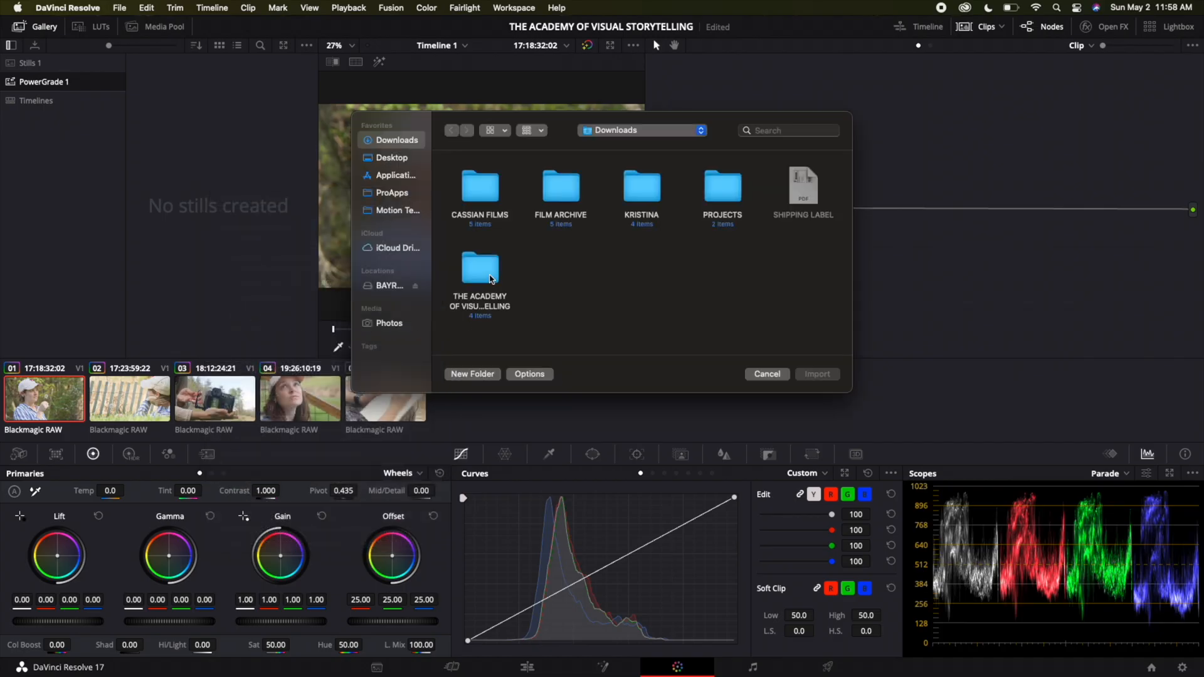
double_click(480, 269)
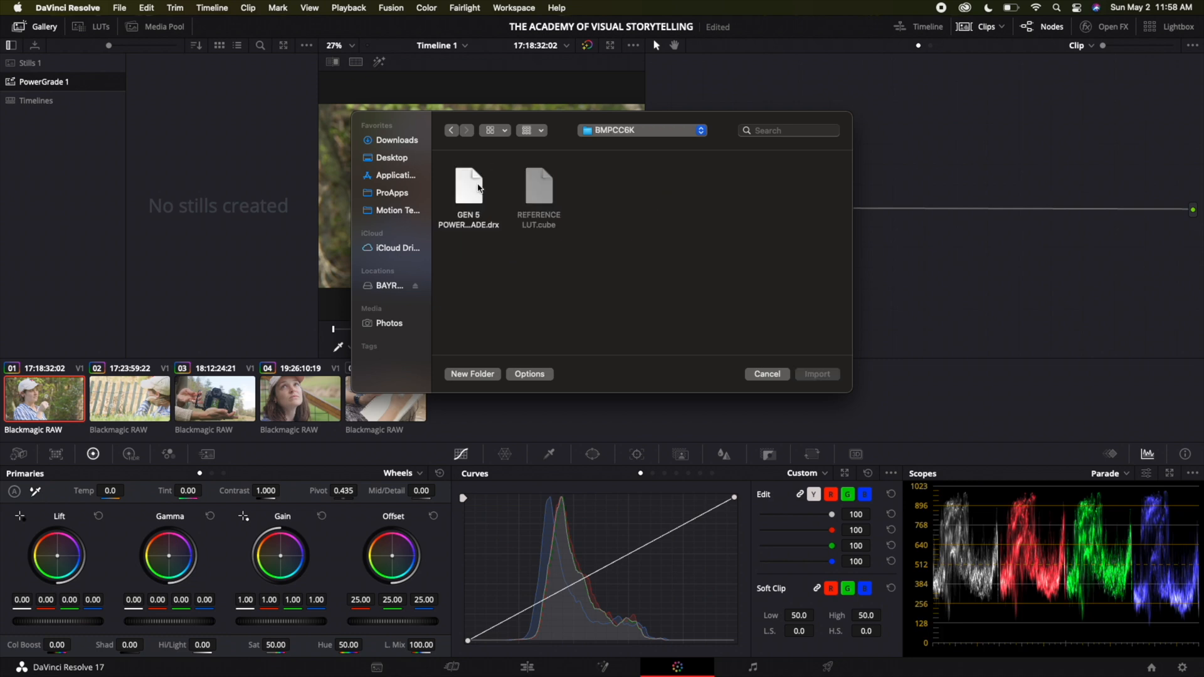
left_click(469, 186)
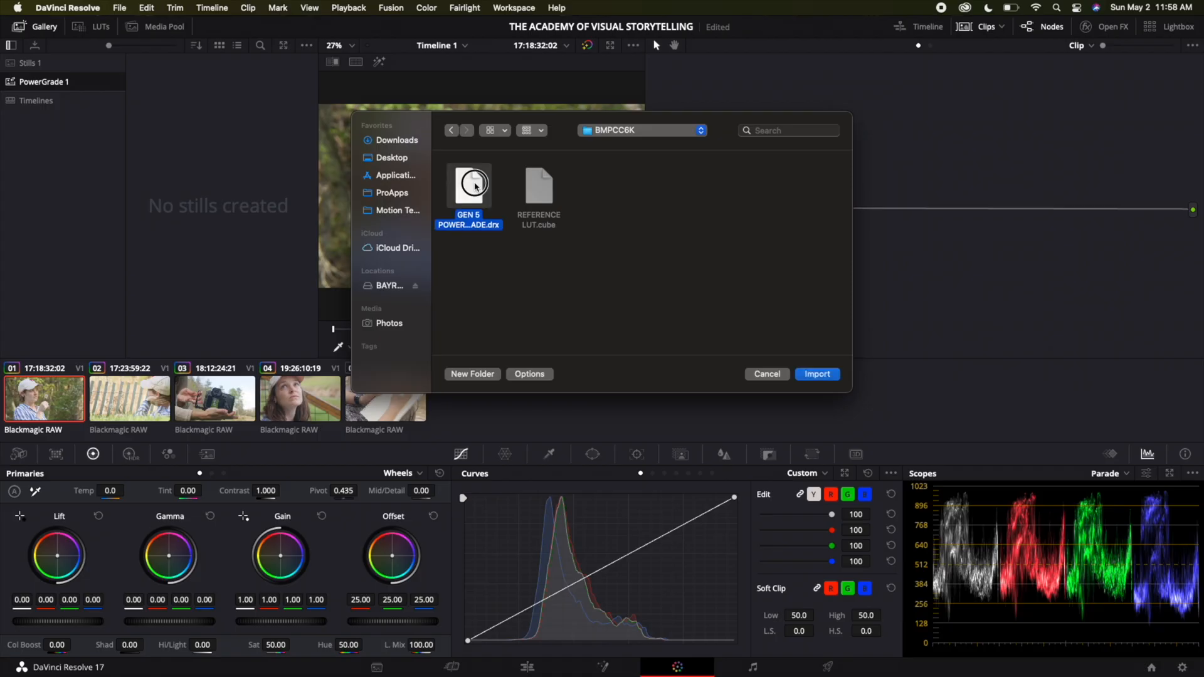
left_click(817, 374)
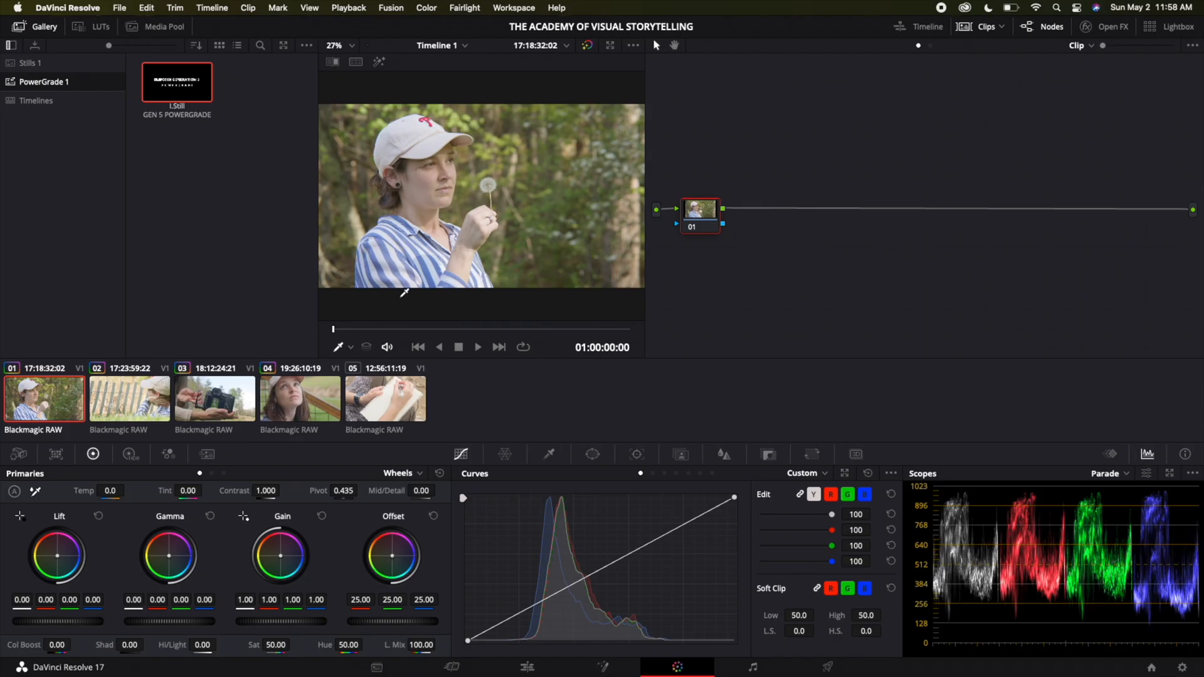
- Apply the GEN 5 POWERGRADE still to the clip and show its Camera Raw settings
right_click(176, 82)
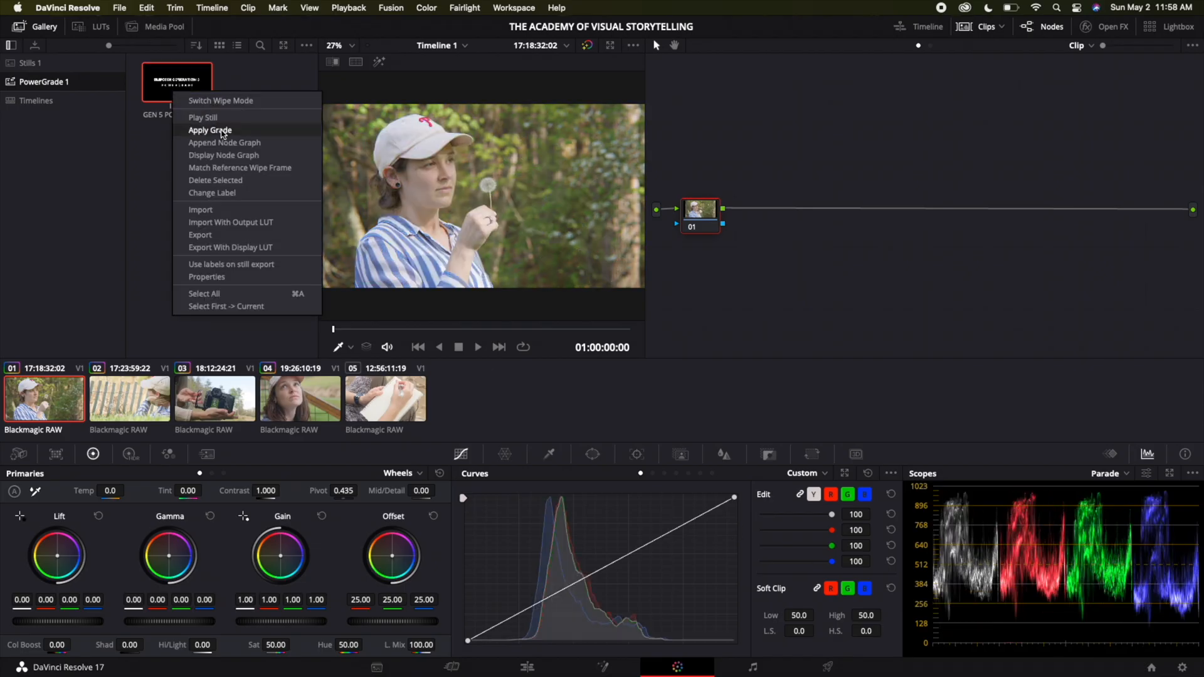
left_click(210, 130)
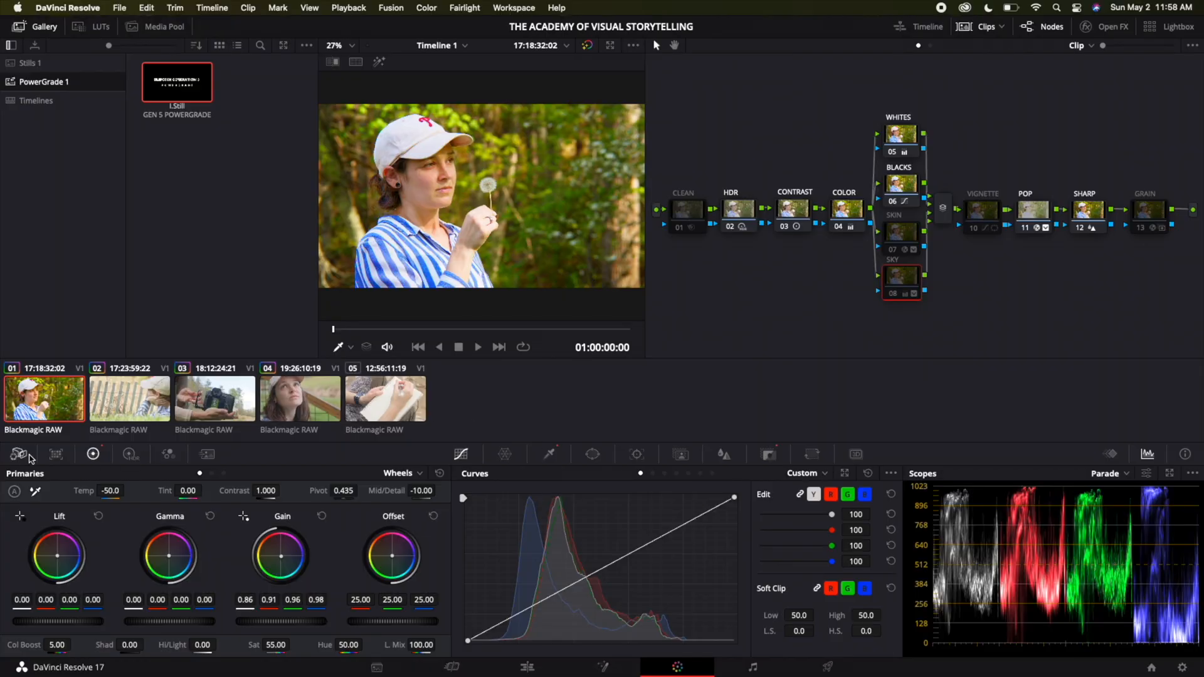
left_click(18, 454)
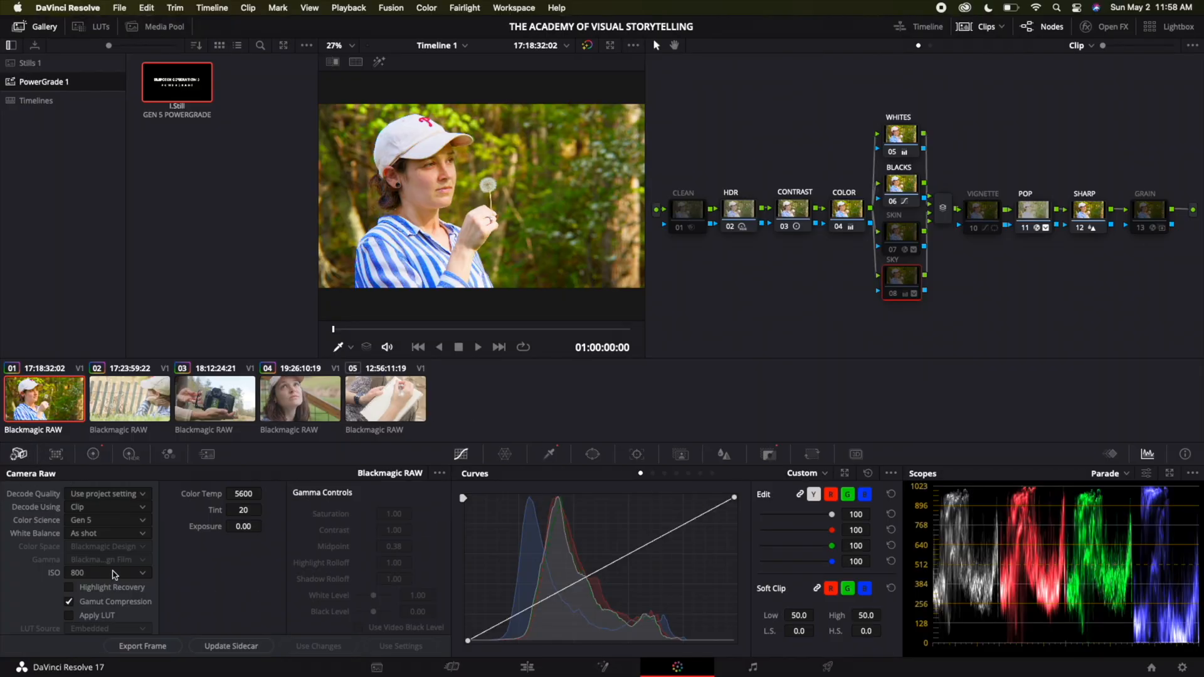
left_click(106, 573)
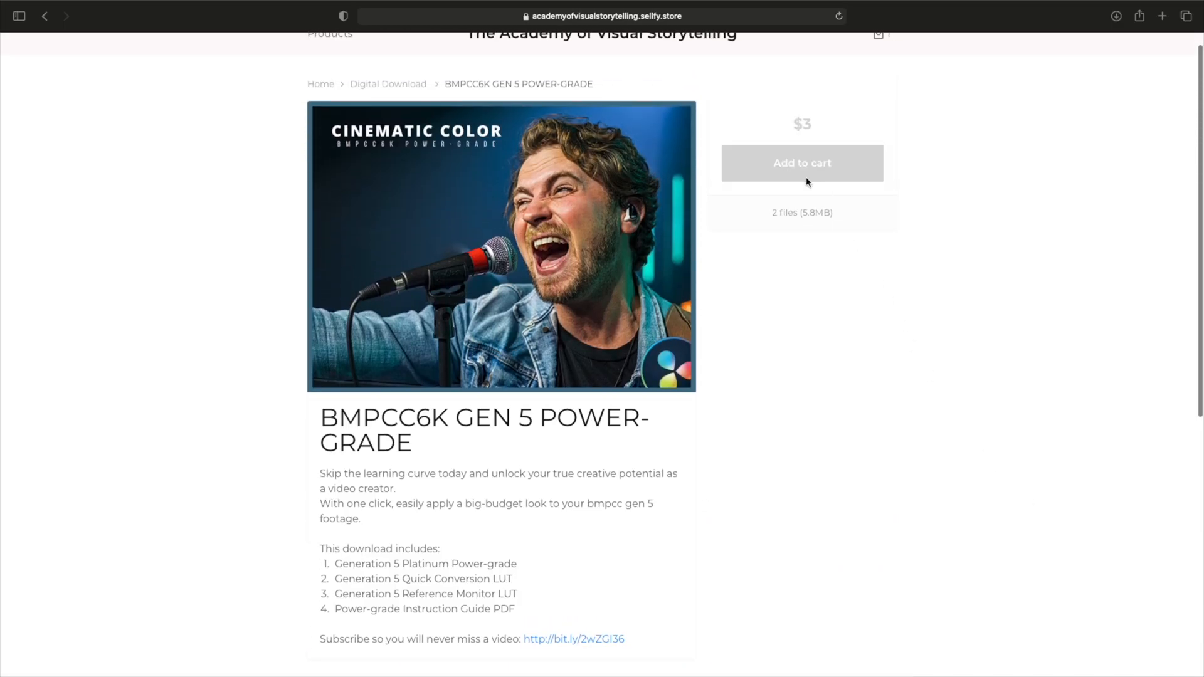
- Add the BMPCC6K GEN 5 power-grade and the discounted masterclass offer to the cart
left_click(803, 164)
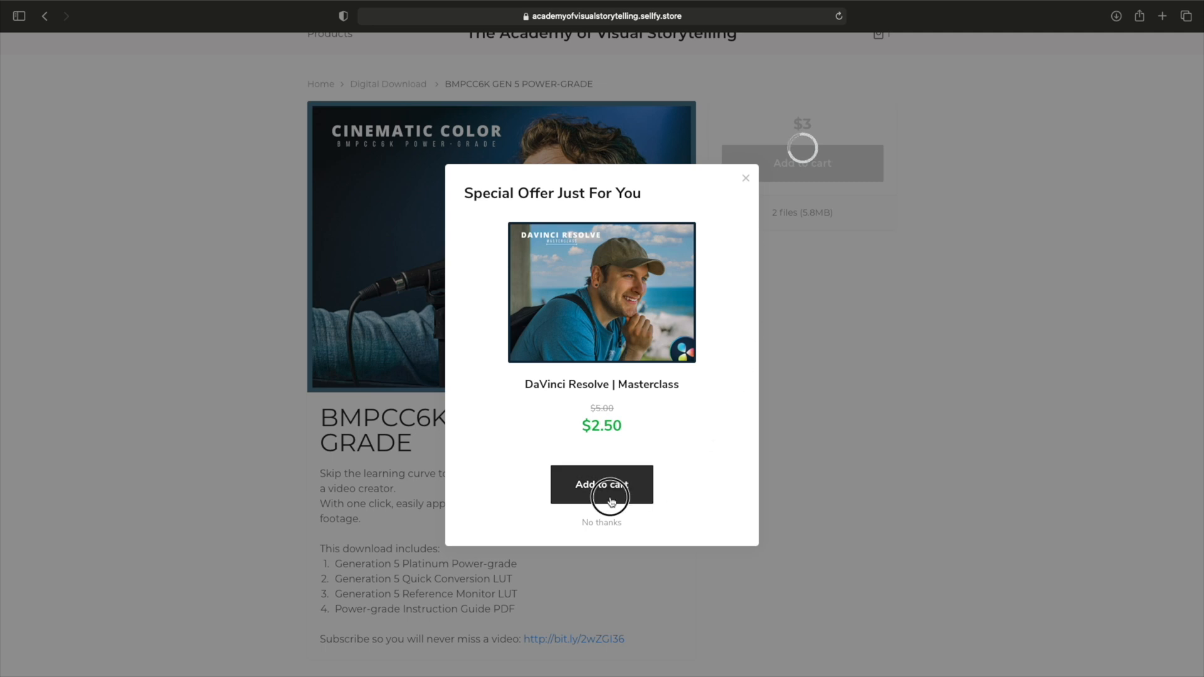
left_click(601, 485)
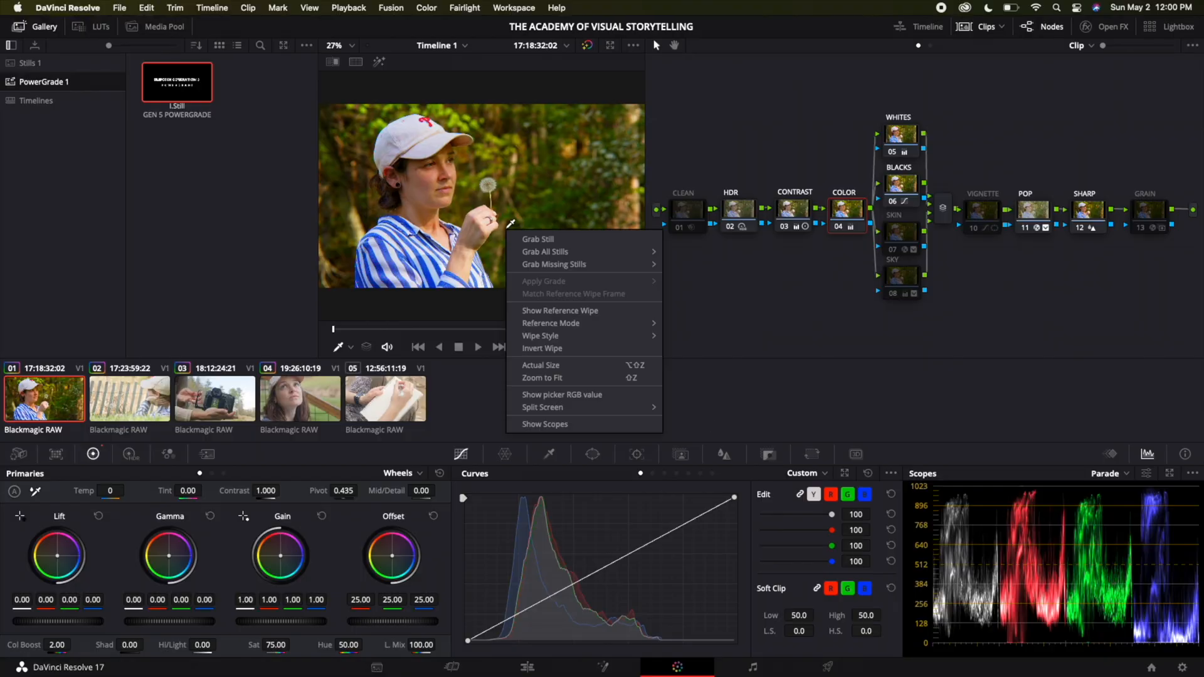
- Grab a still of the dandelion grade and apply the look to clips 02–05
left_click(538, 239)
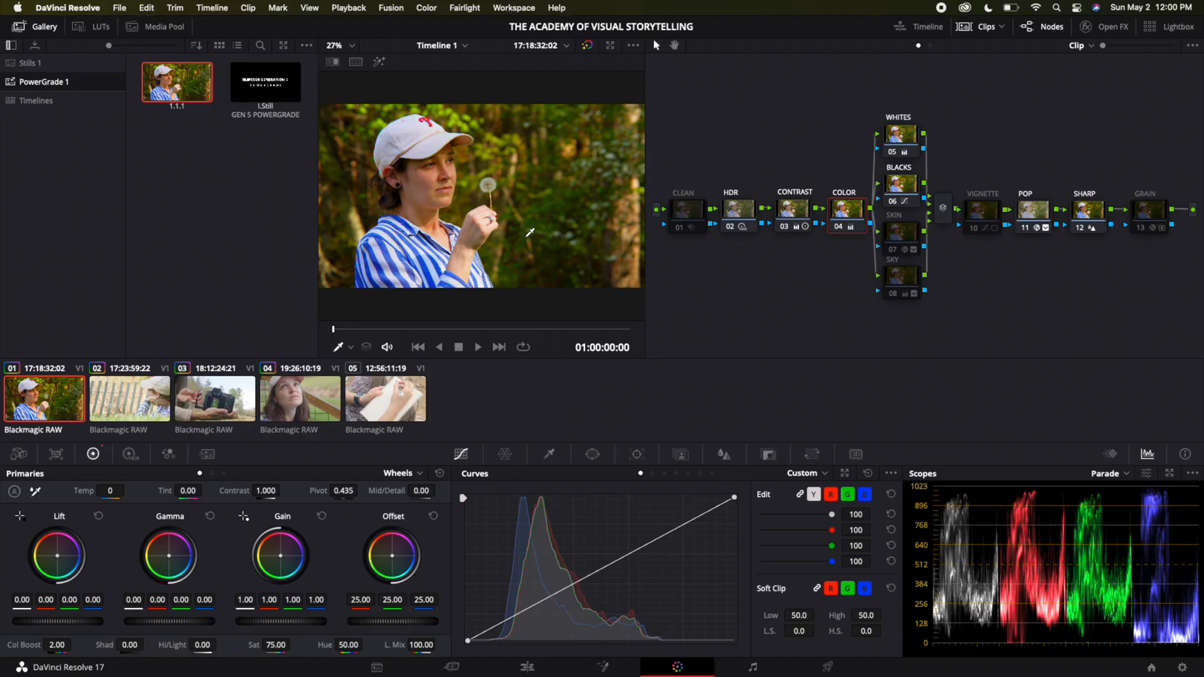
left_click(130, 398)
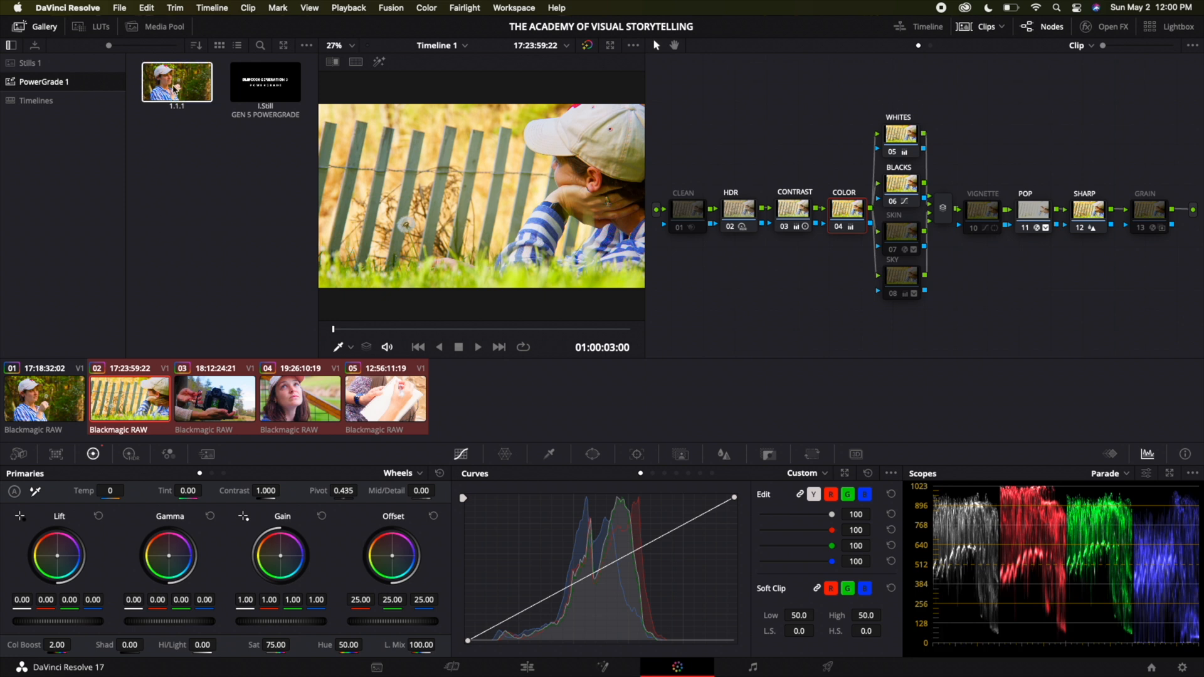
- Export the 1.1.1 still to Downloads under the name POWERGRADE
right_click(177, 81)
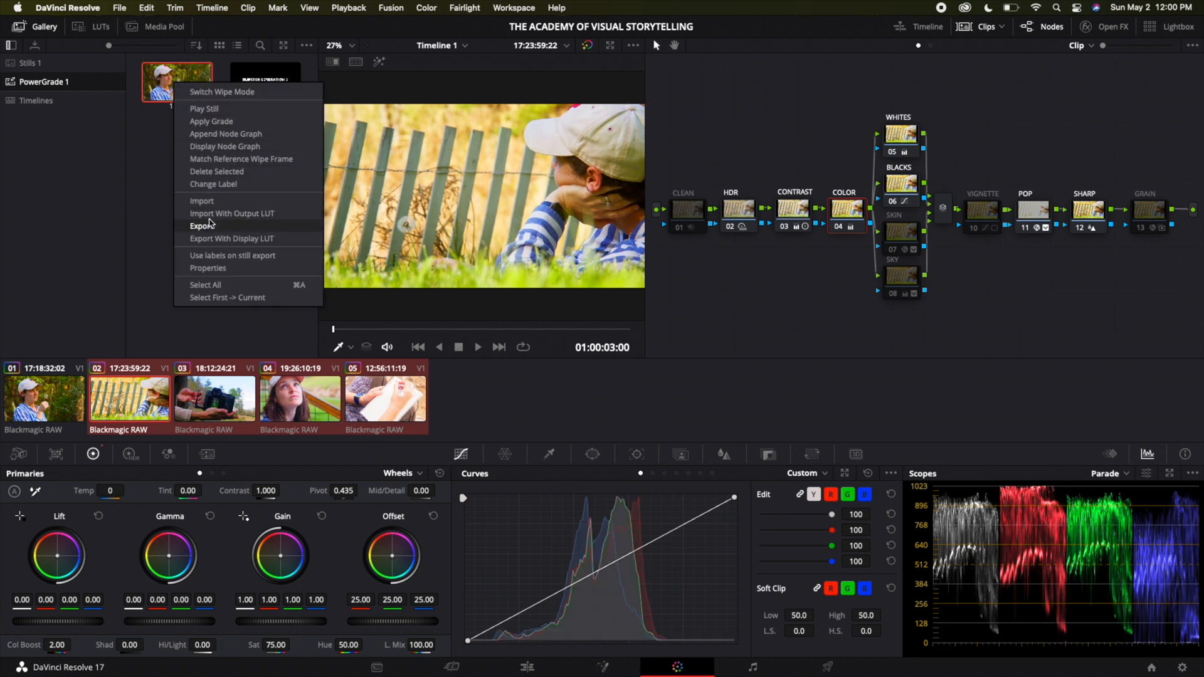
left_click(200, 226)
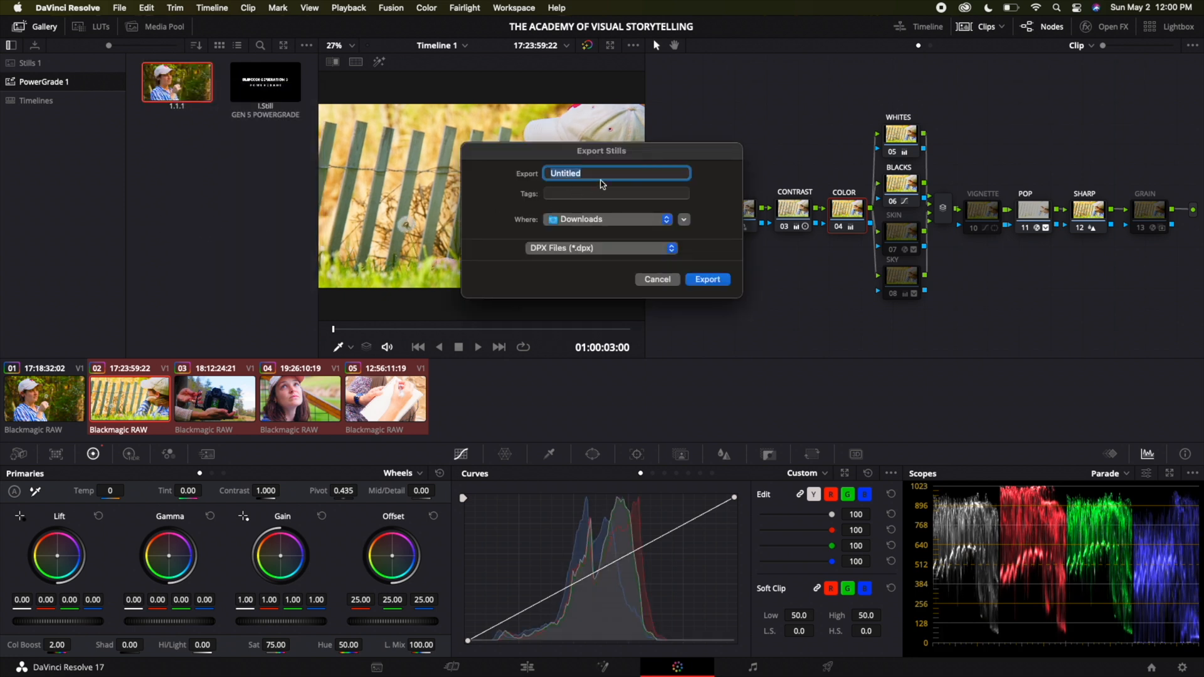
type("P")
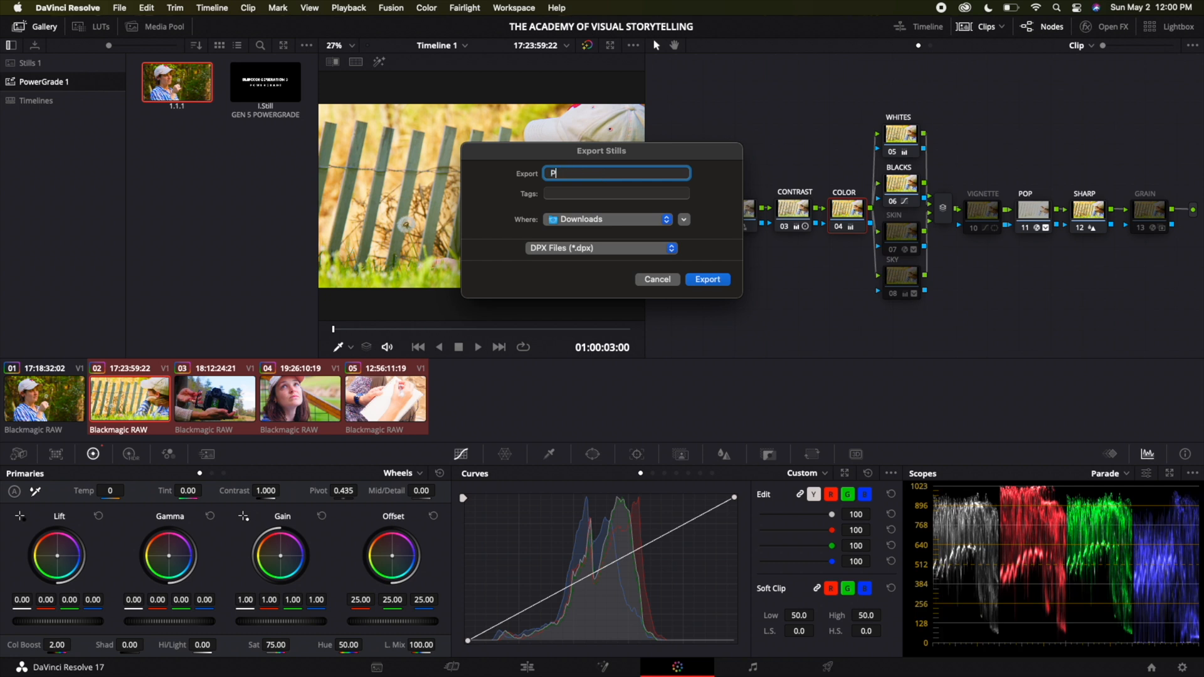
type("OWERGRADE")
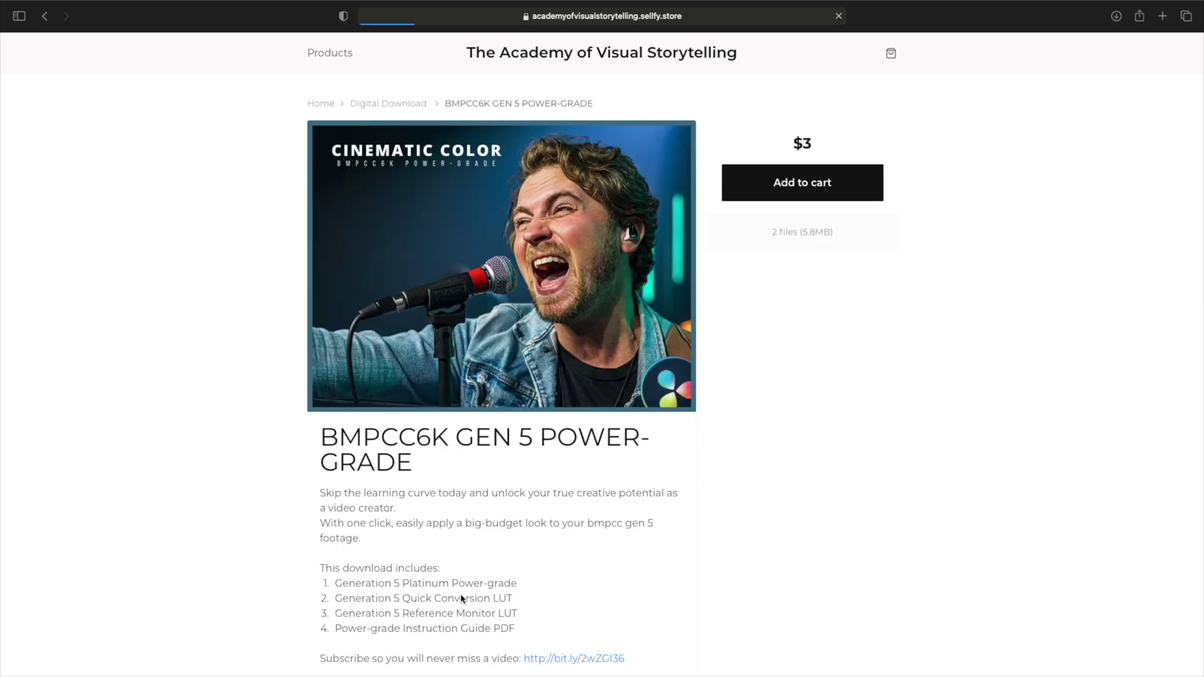
- Add the BMPCC6K GEN 5 POWER-GRADE product to the cart again
left_click(802, 182)
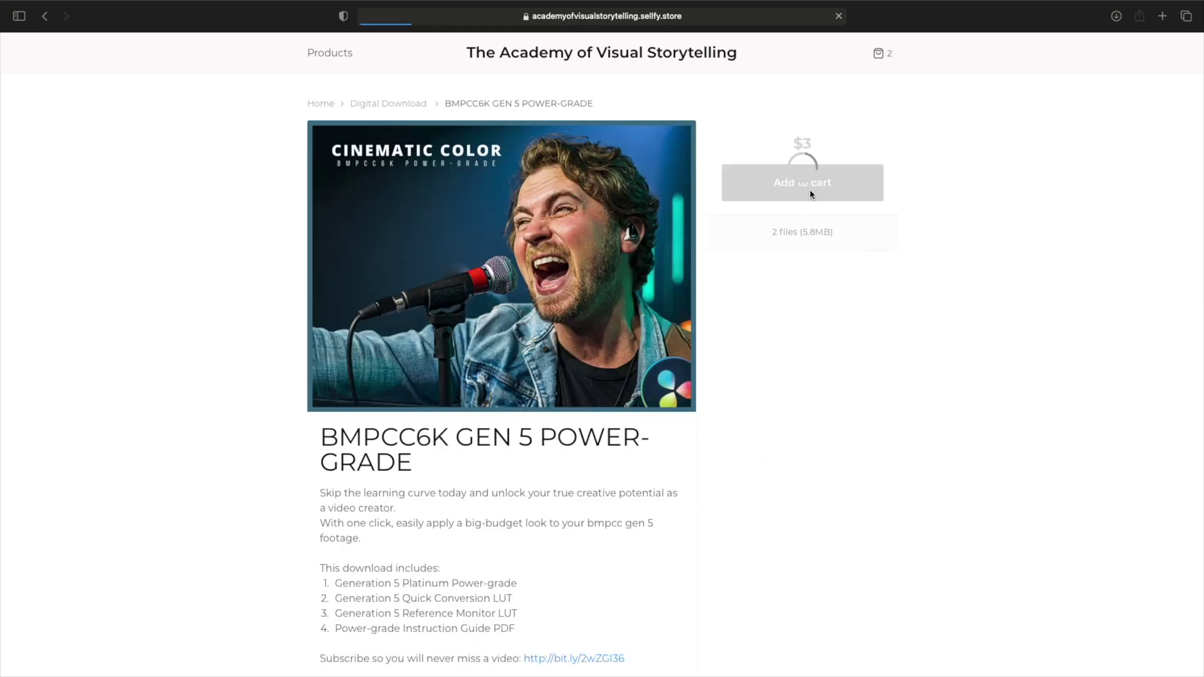